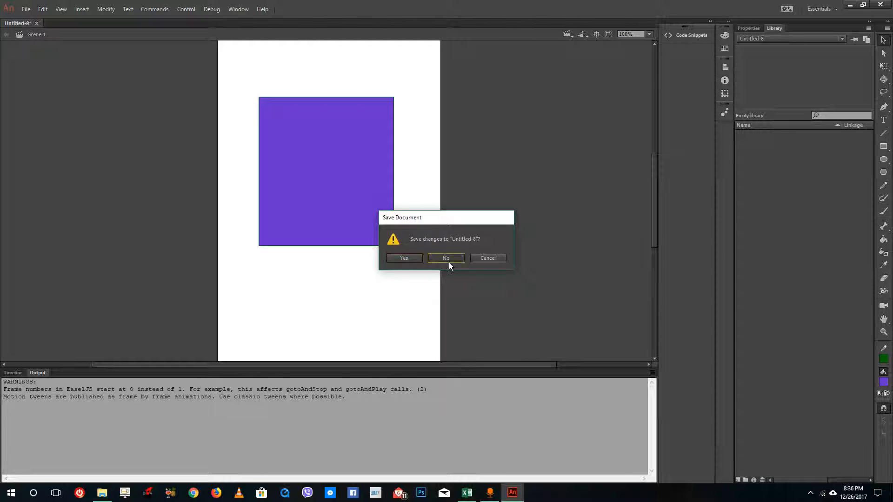
Close the Untitled-8 document without saving, returning to the start screen
left_click(446, 258)
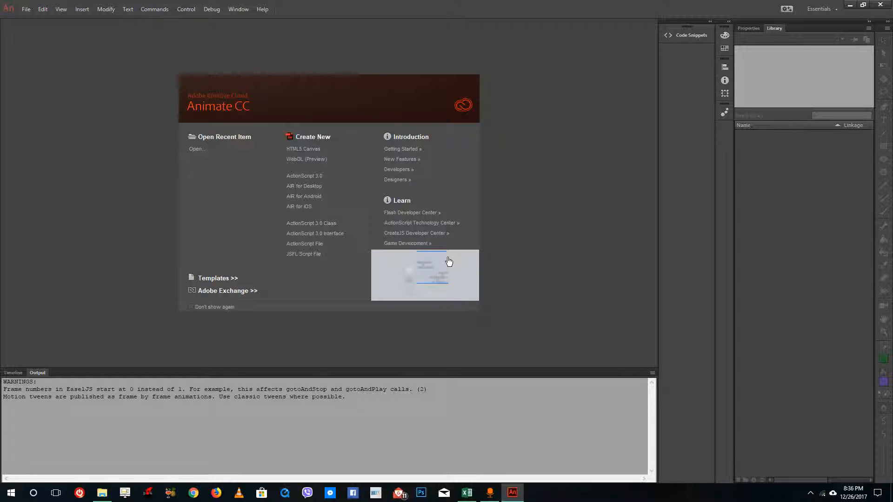
mouse_move(312, 196)
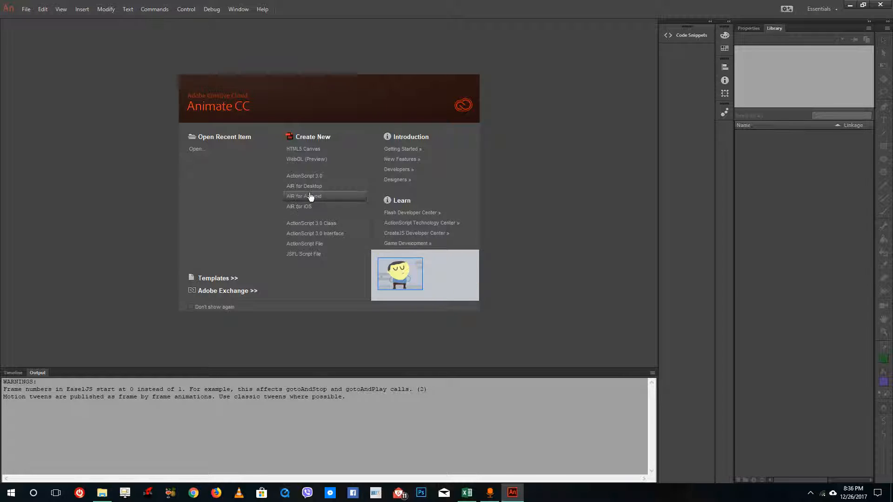
mouse_move(311, 186)
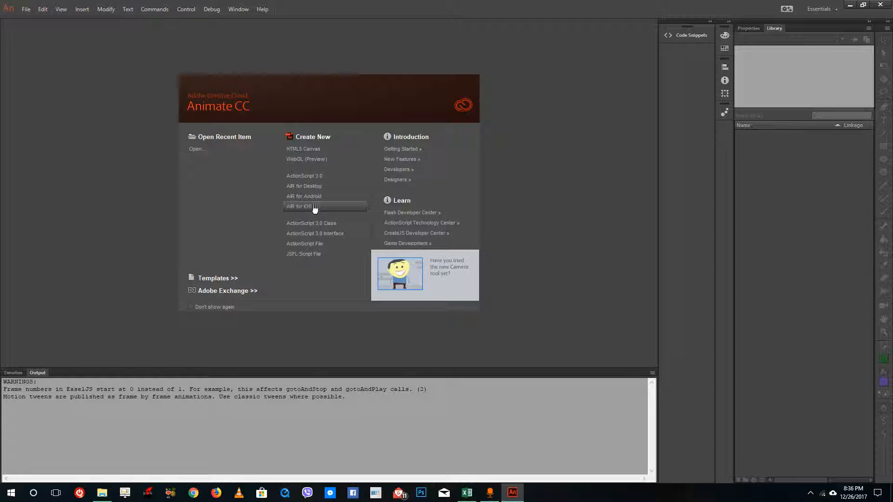
Create a new AIR for Android document, draw a large purple rectangle, and zoom to 50%
left_click(299, 206)
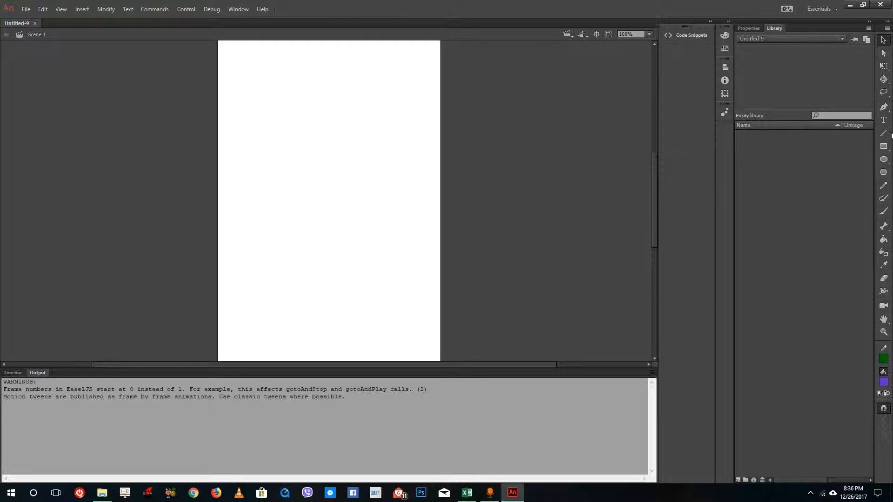
left_click_drag(246, 79, 408, 297)
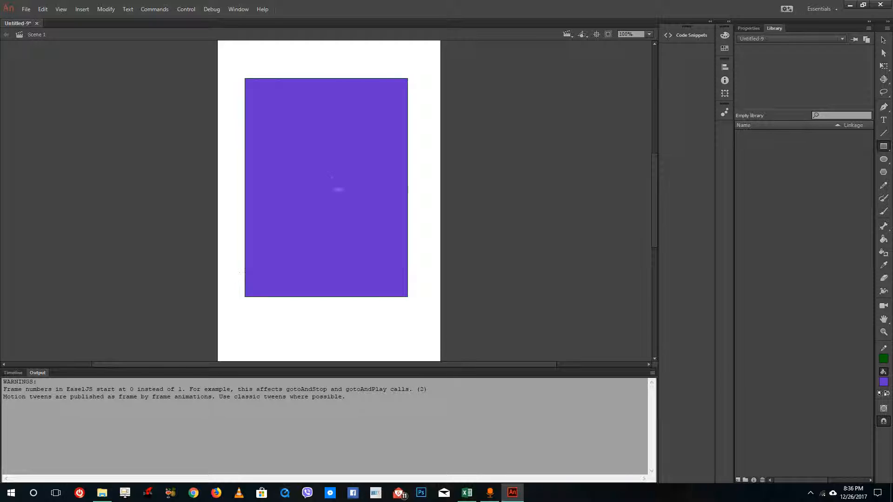
left_click(649, 35)
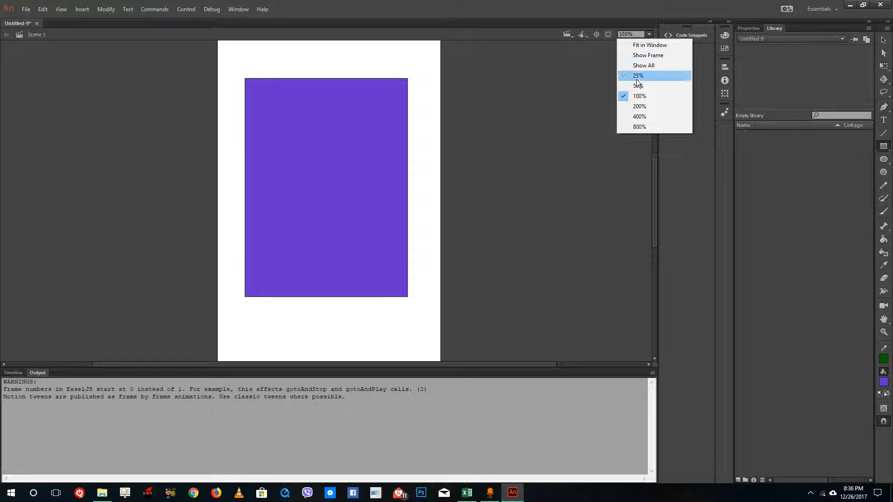
left_click(637, 86)
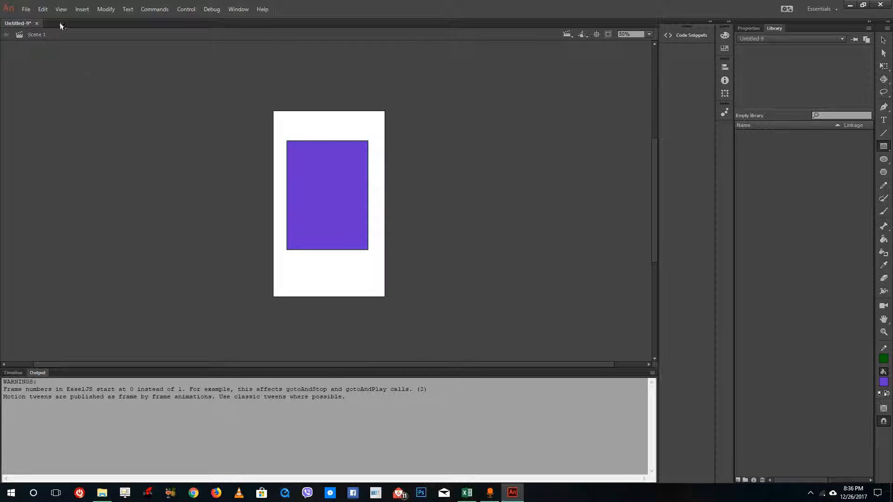
Open the AIR 23.0 for Android Settings from the File menu
left_click(26, 9)
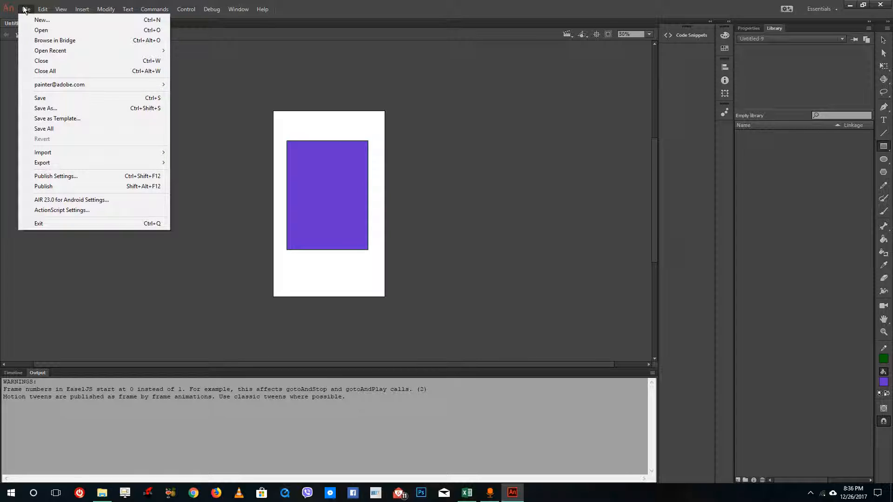
mouse_move(56, 176)
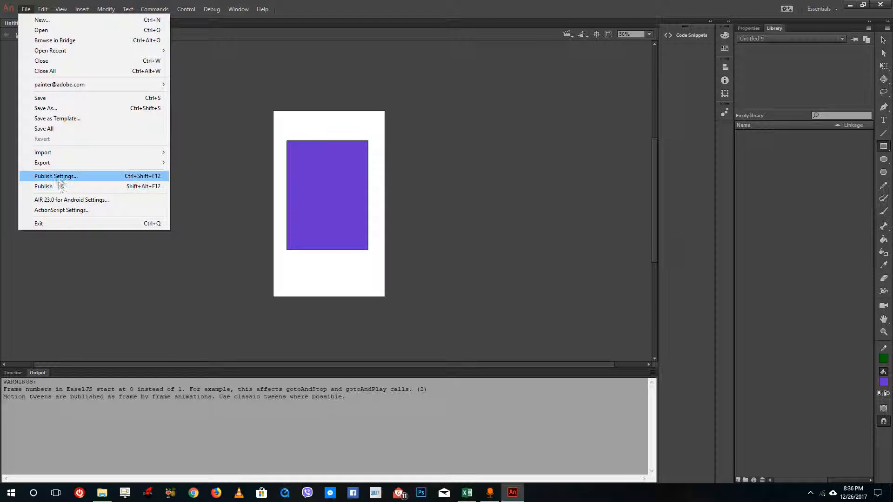
mouse_move(72, 200)
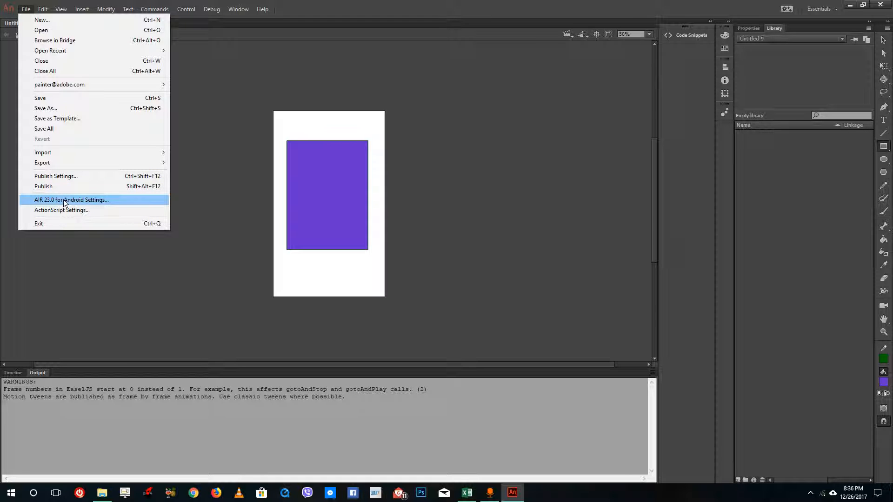
left_click(71, 200)
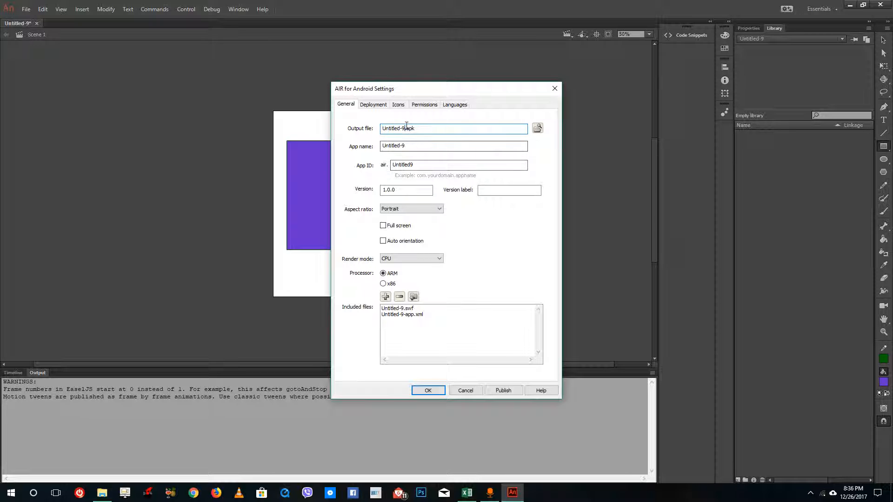
Set output file tutortube.apk, app name TutorTube, app ID tutortube and version label Ver1
double_click(393, 128)
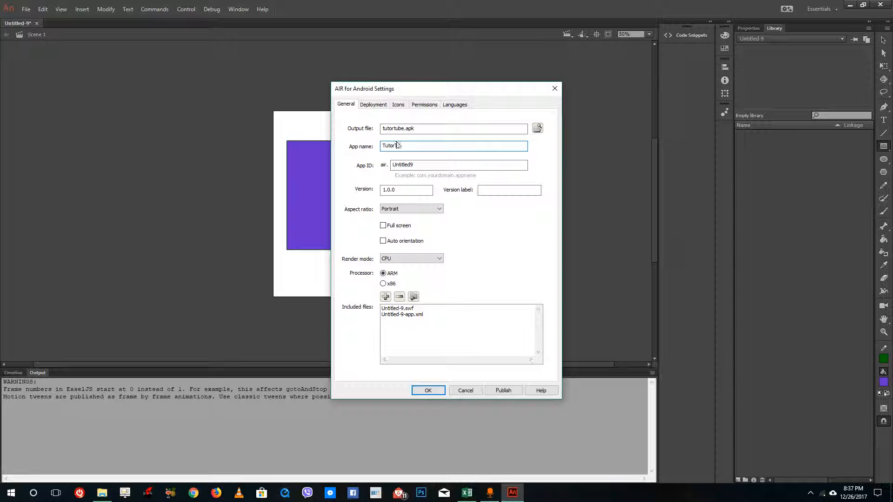
left_click(459, 164)
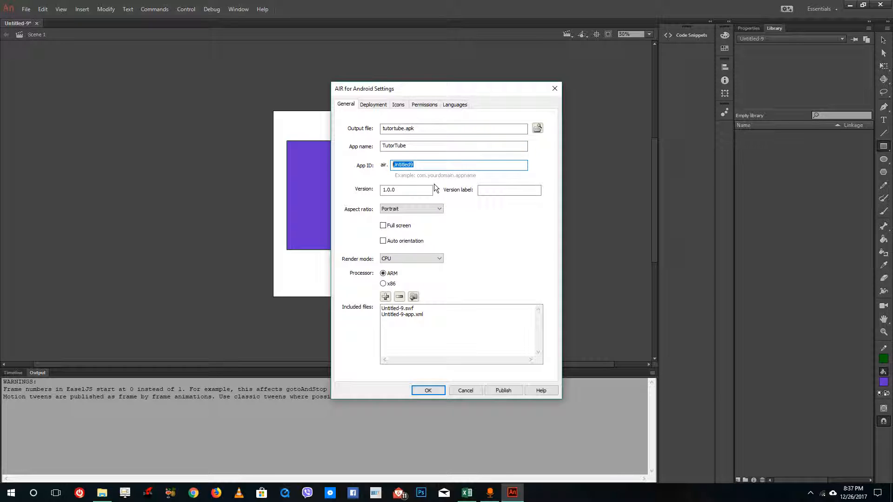
type("tutortube")
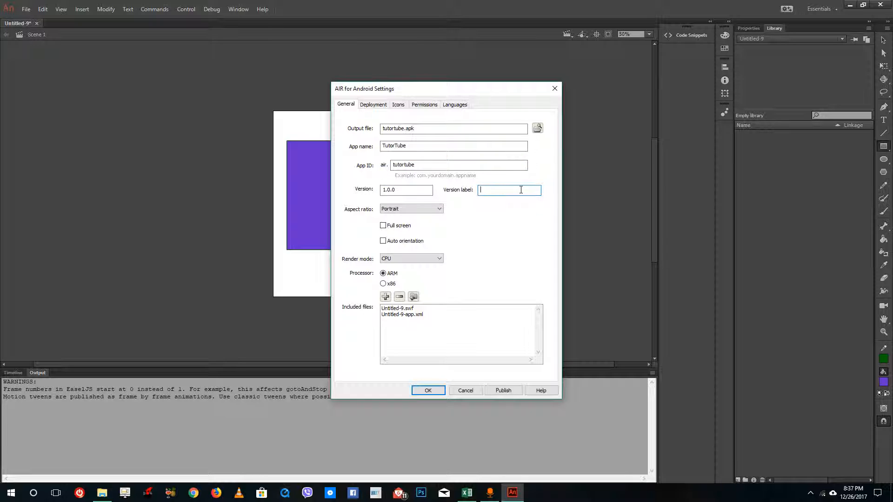
type("Ver1")
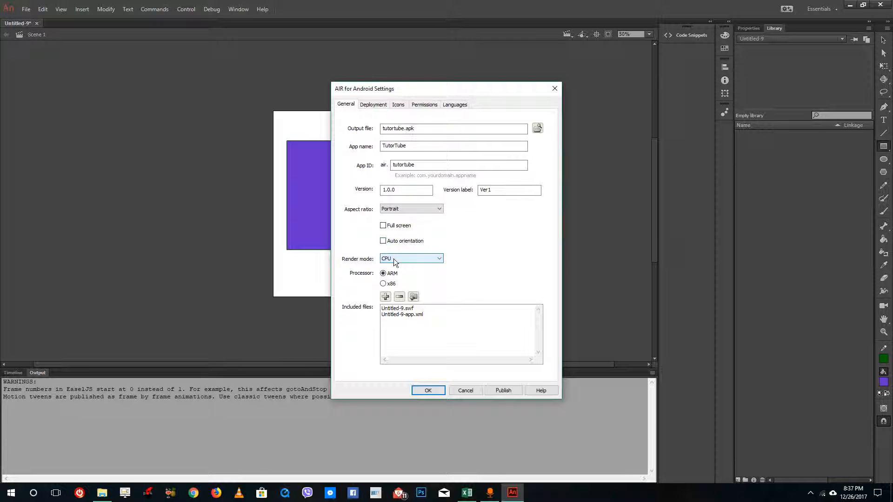
Set render mode to GPU with the ARM processor kept, then show the Deployment settings
left_click(411, 257)
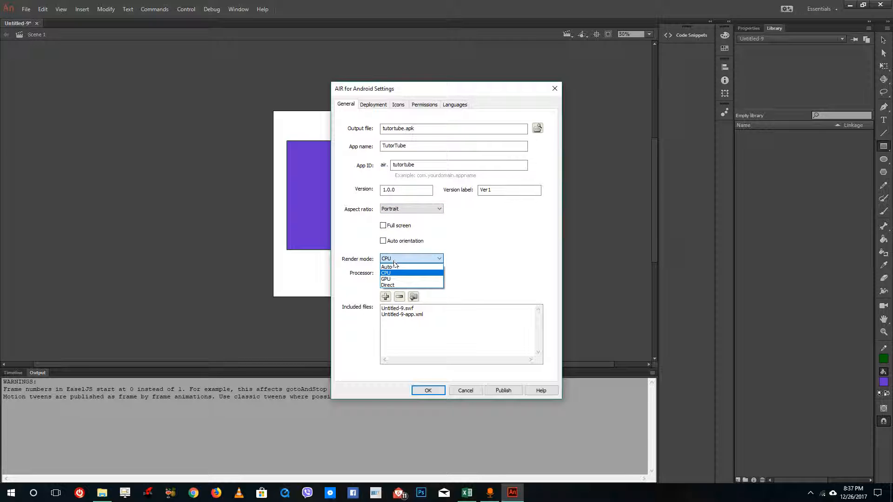
left_click(385, 279)
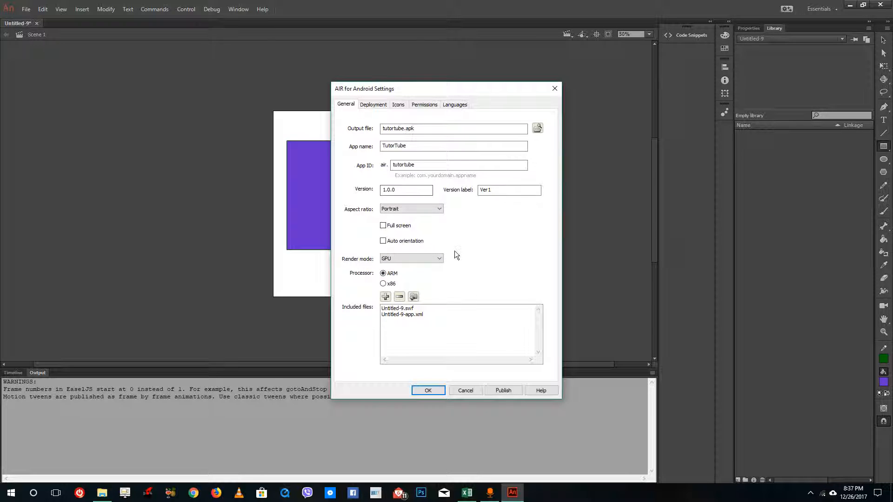
left_click(411, 259)
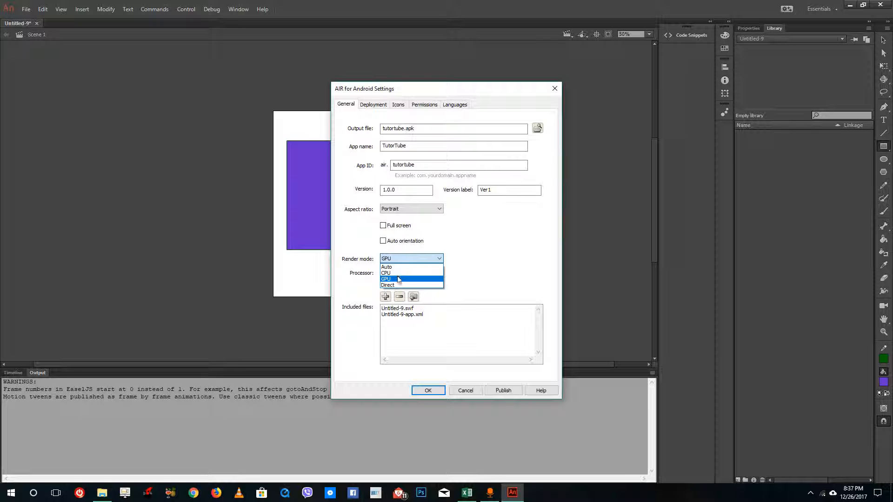
left_click(386, 278)
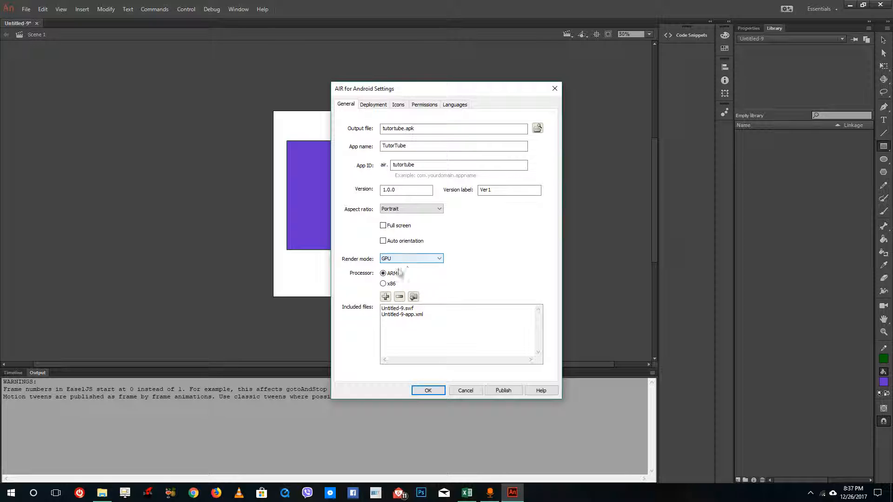
left_click(383, 273)
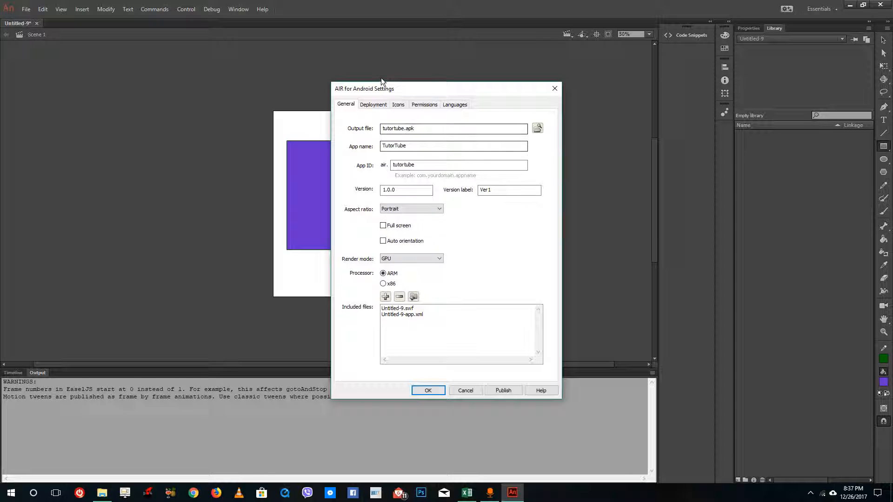
left_click(373, 104)
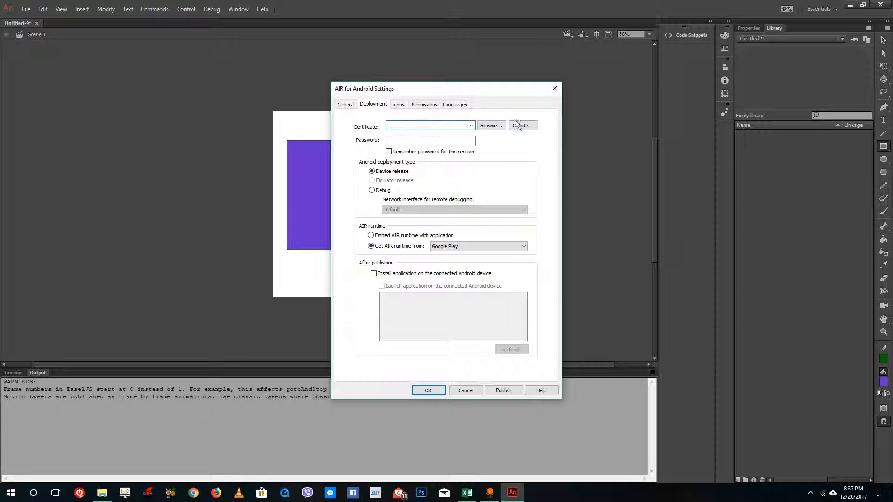
Fill the self-signed certificate form with publisher Tutu, organization Youtube/You and a password
left_click(522, 126)
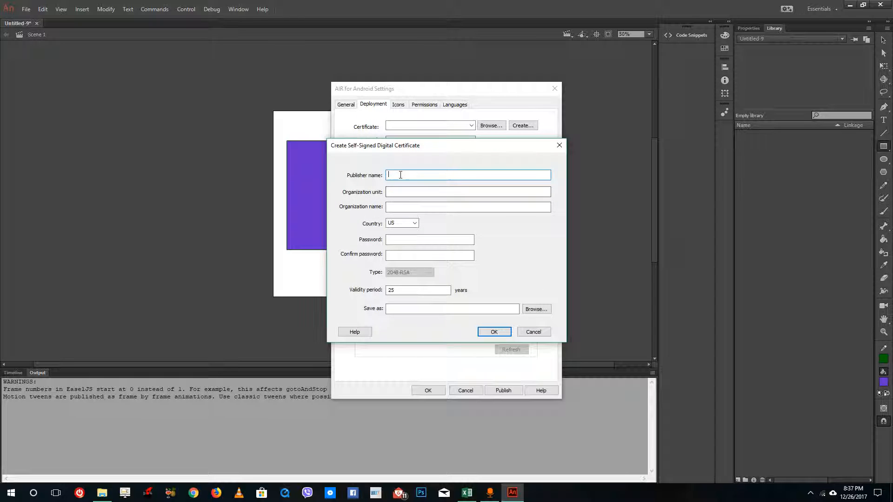
type("Tutu")
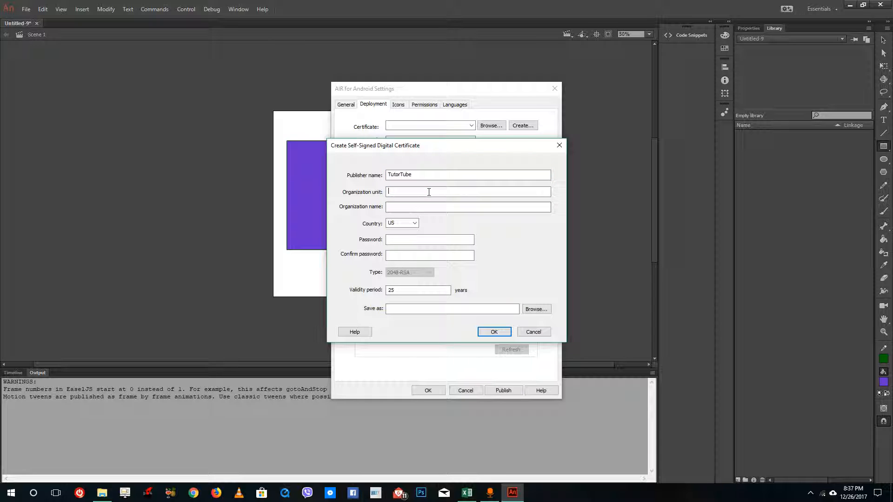
type("Youtube")
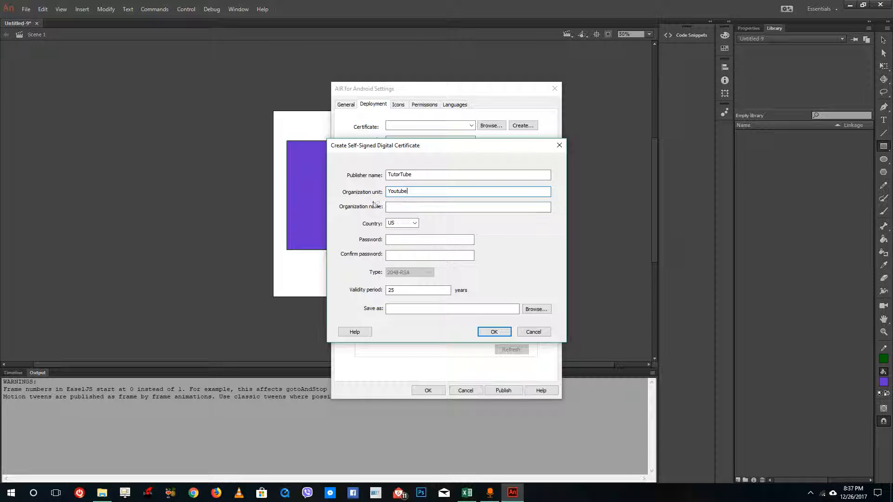
type("Youtube")
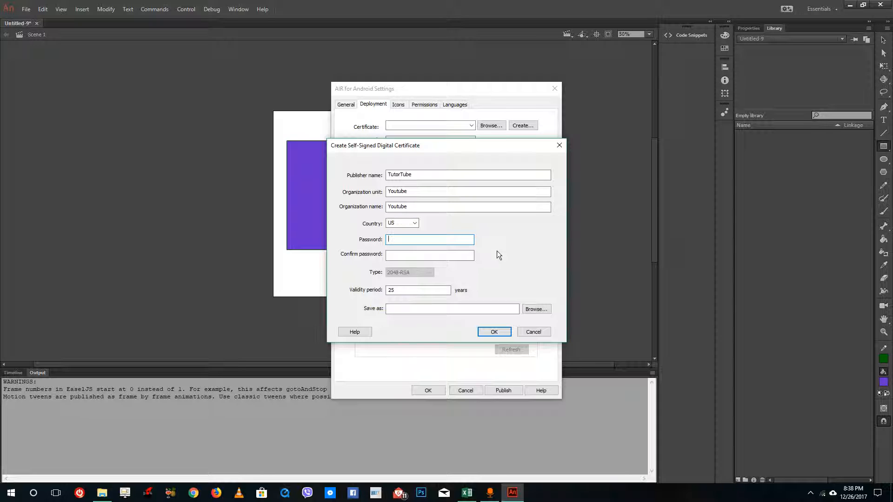
type("••••")
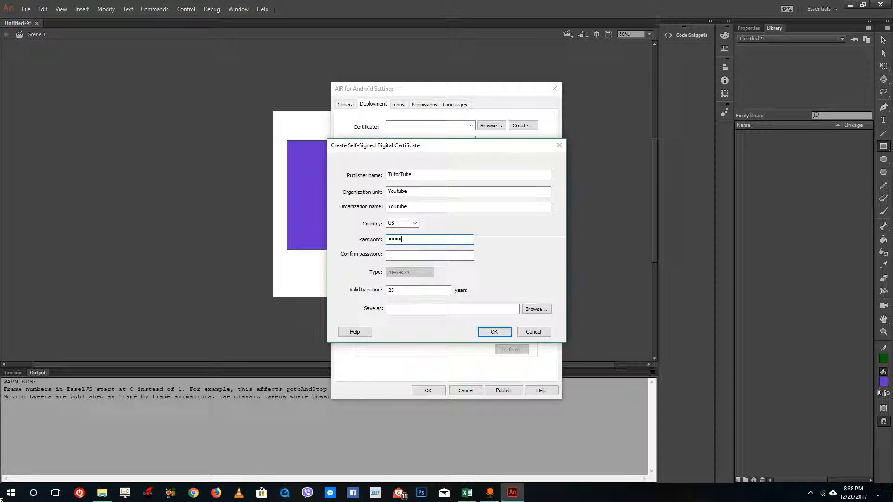
left_click(430, 255)
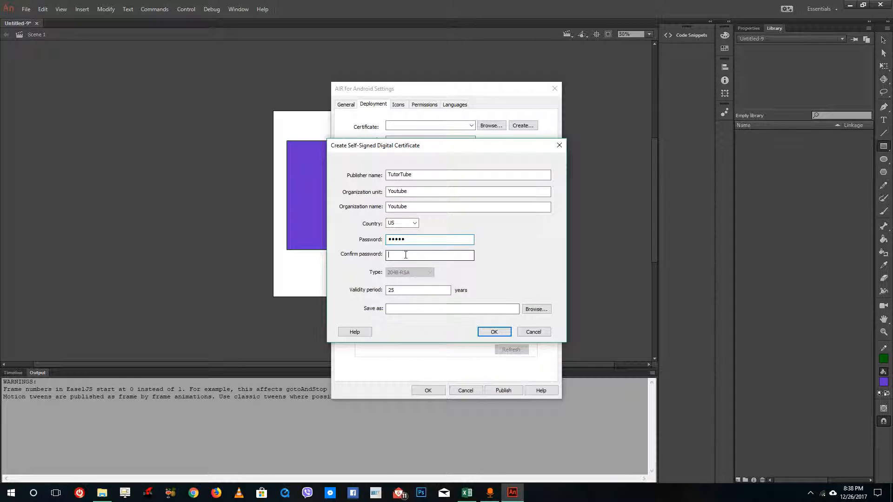
type("•••••")
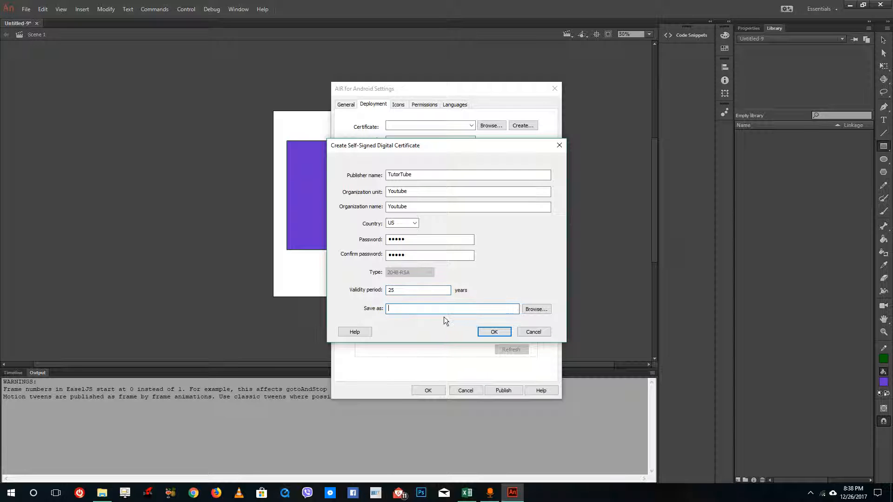
Save the certificate as certificate.p12 on the desktop and generate it as the signing certificate
left_click(536, 309)
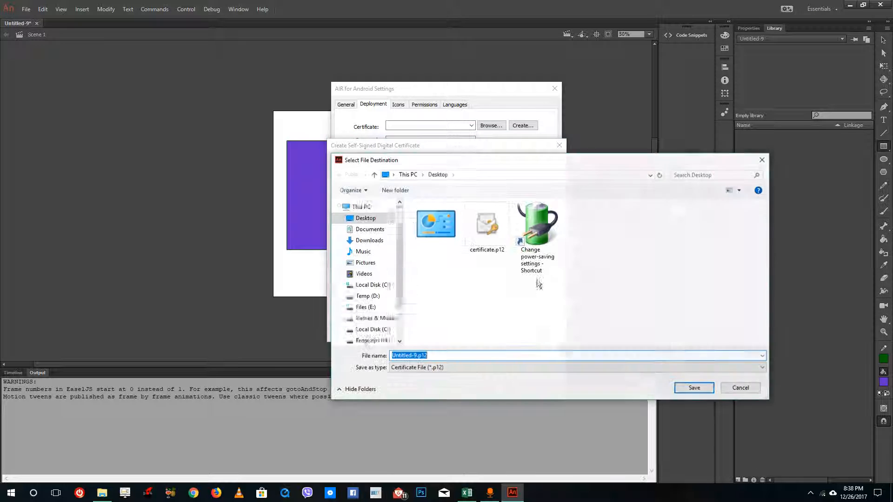
left_click(486, 222)
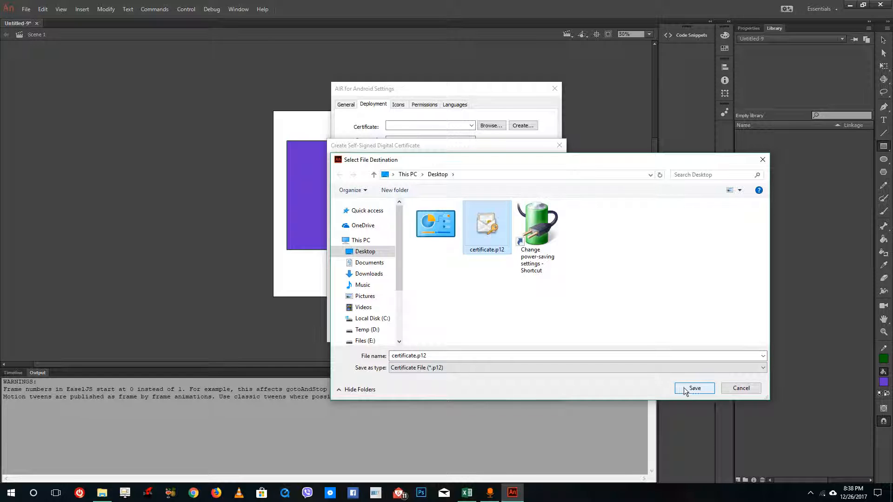
left_click(694, 388)
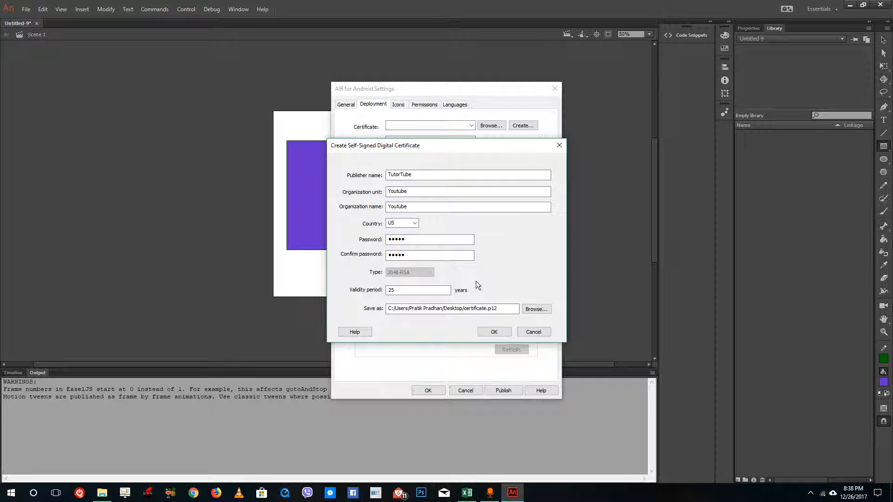
left_click(494, 331)
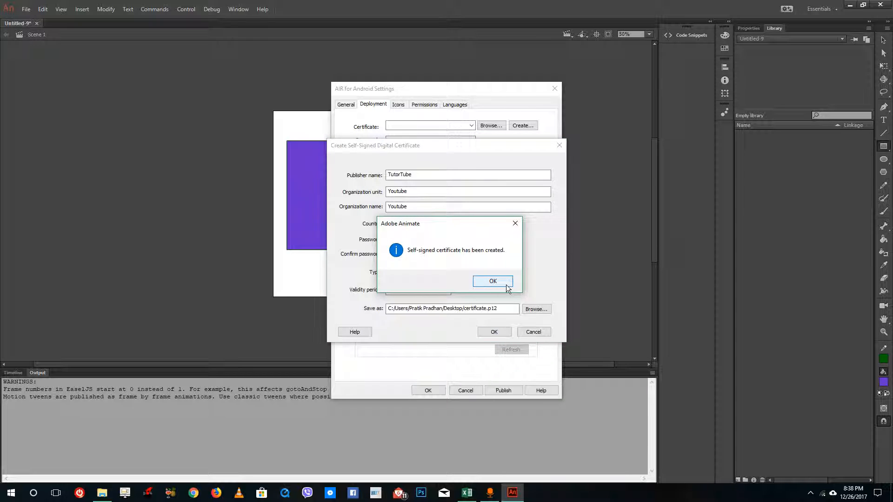
left_click(493, 281)
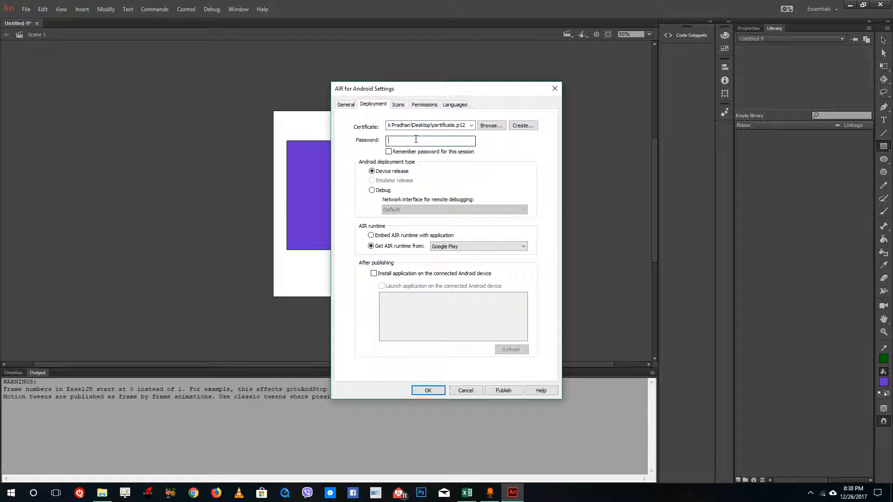
Enter the certificate password, remember it this session, keep device release and embed the AIR runtime
type("•••••")
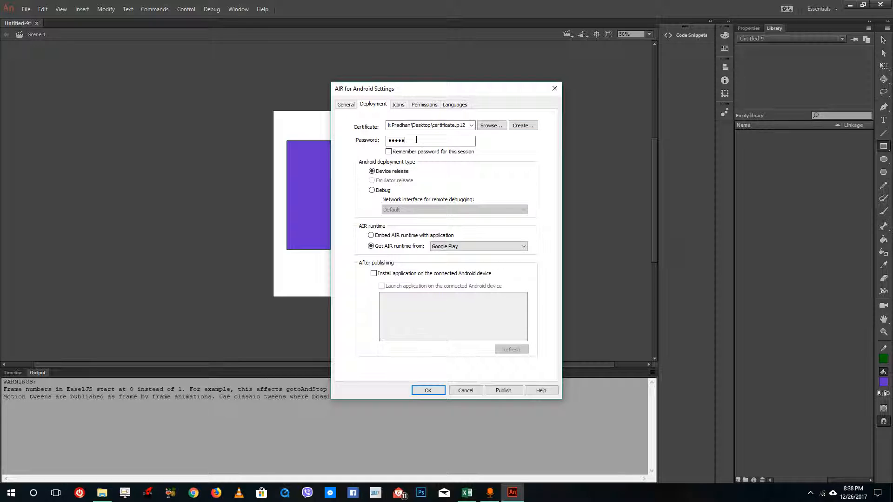
left_click(389, 152)
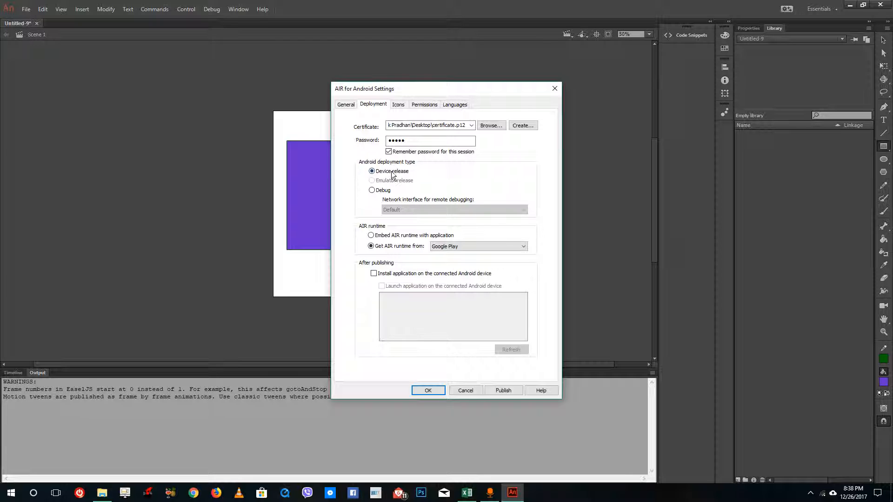
left_click(371, 171)
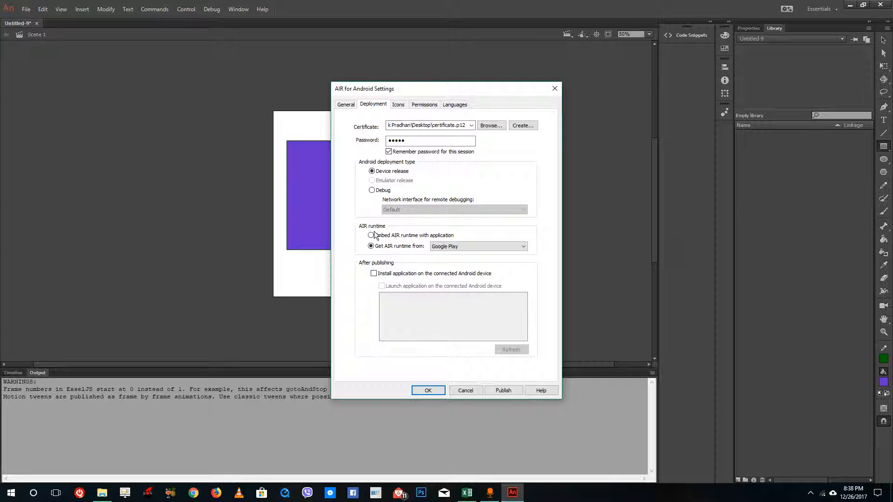
left_click(371, 236)
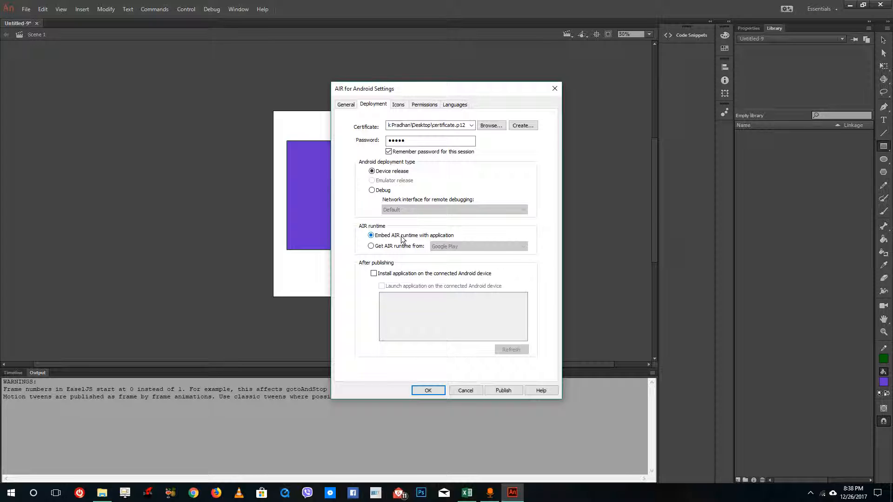
left_click(398, 104)
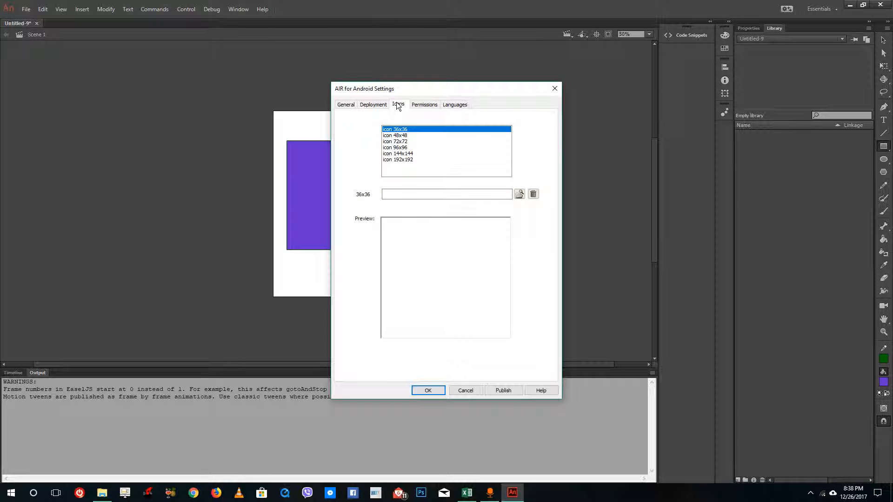
Review the 96x96 and 192x192 icon sizes without choosing an image, then show Permissions
left_click(396, 148)
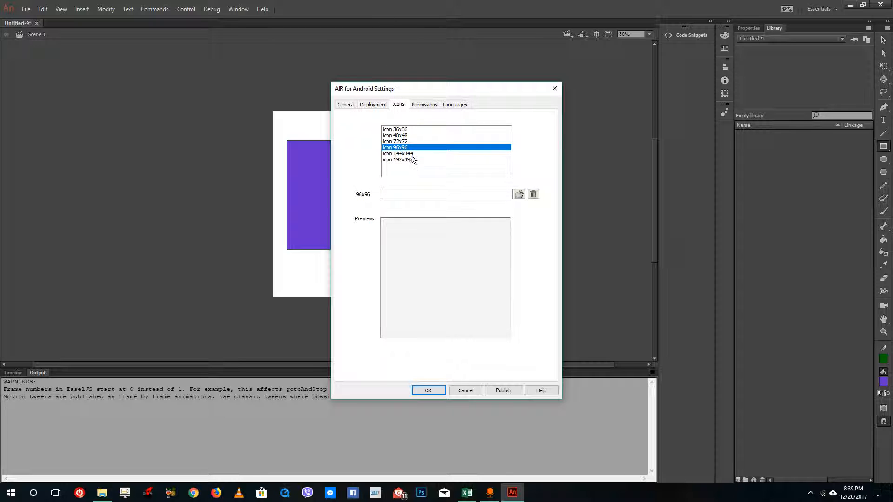
left_click(399, 159)
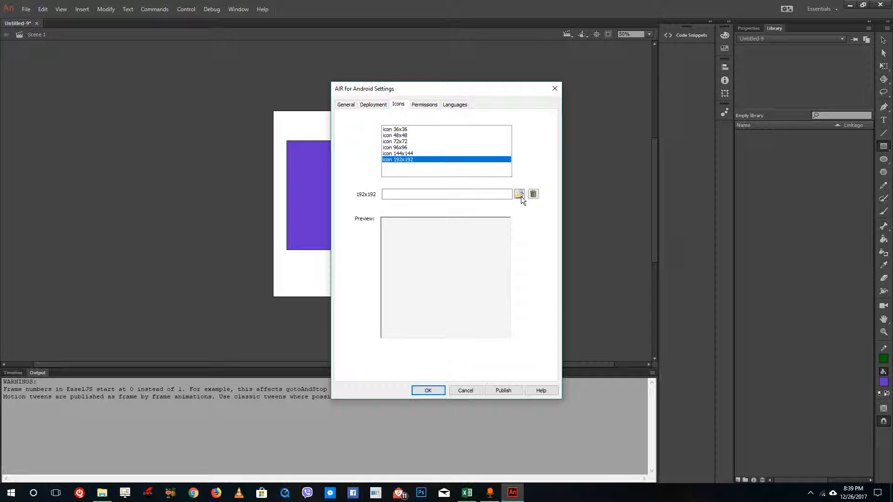
left_click(519, 195)
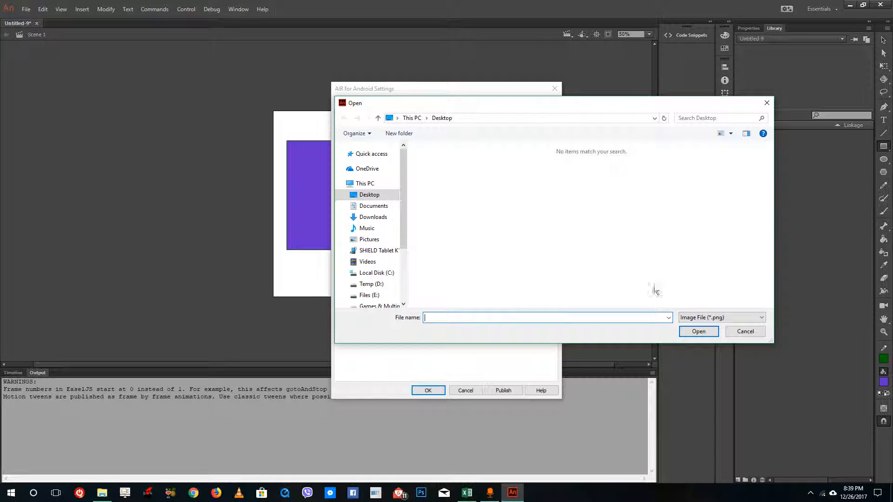
left_click(744, 331)
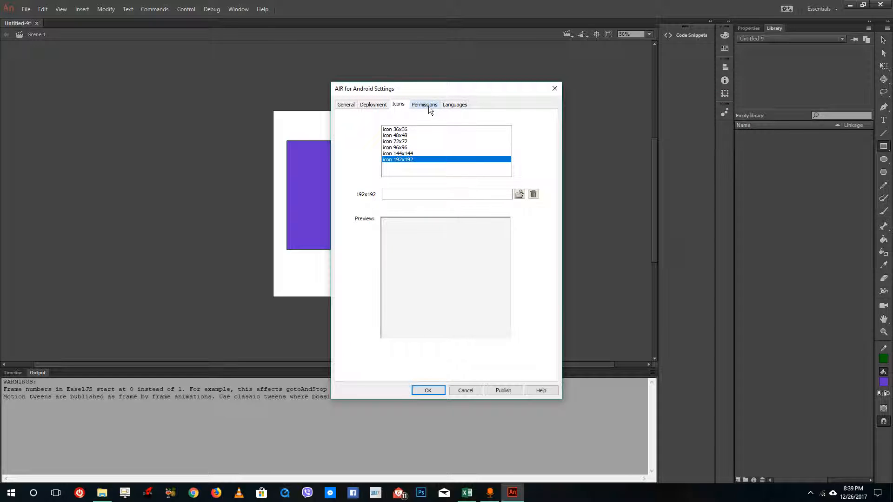
left_click(424, 104)
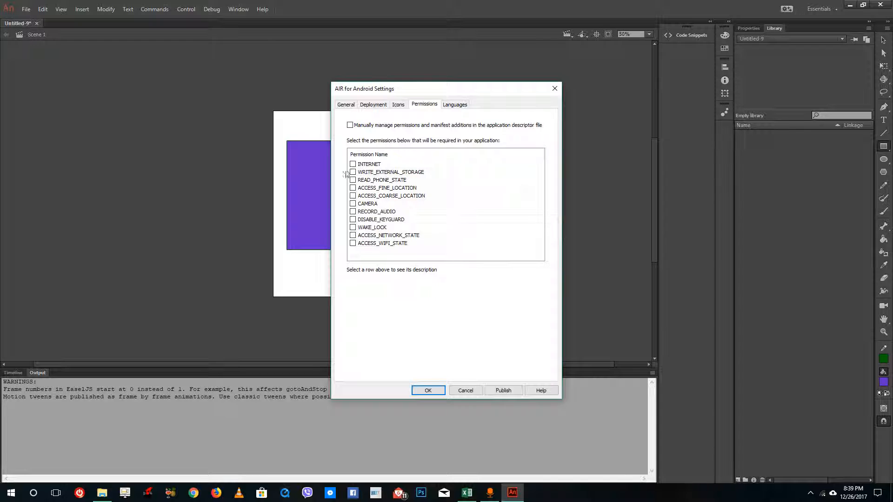
Tick English as supported language, attempt Publish, and dismiss the missing-permissions error
left_click(455, 104)
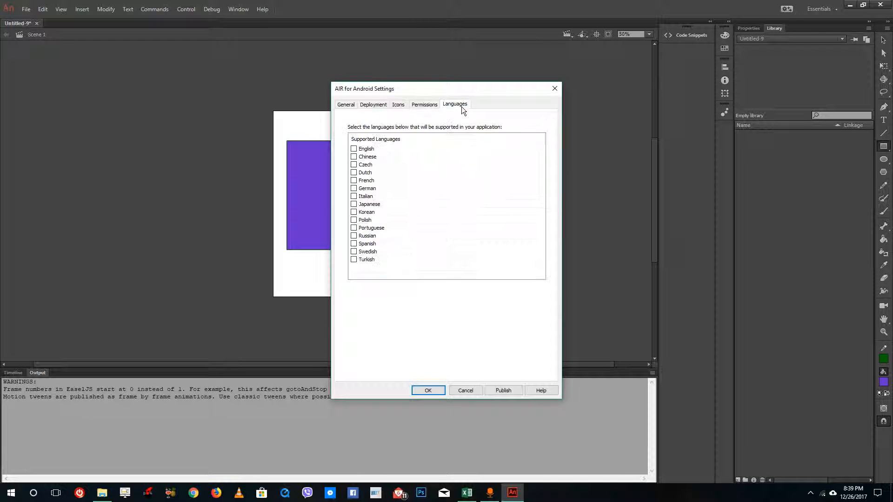
left_click(354, 149)
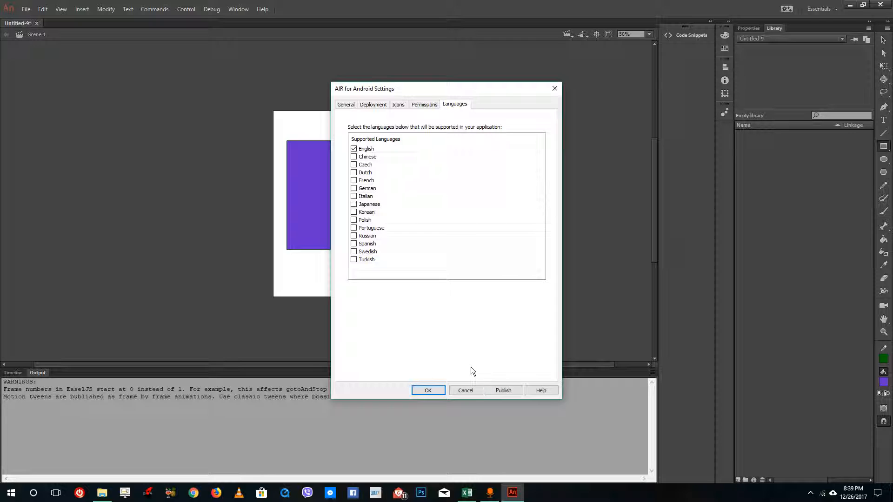
left_click(504, 390)
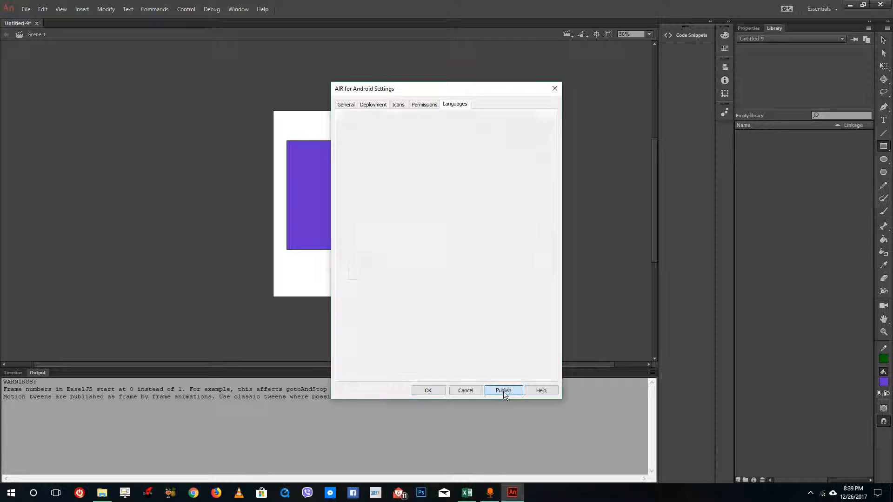
left_click(504, 389)
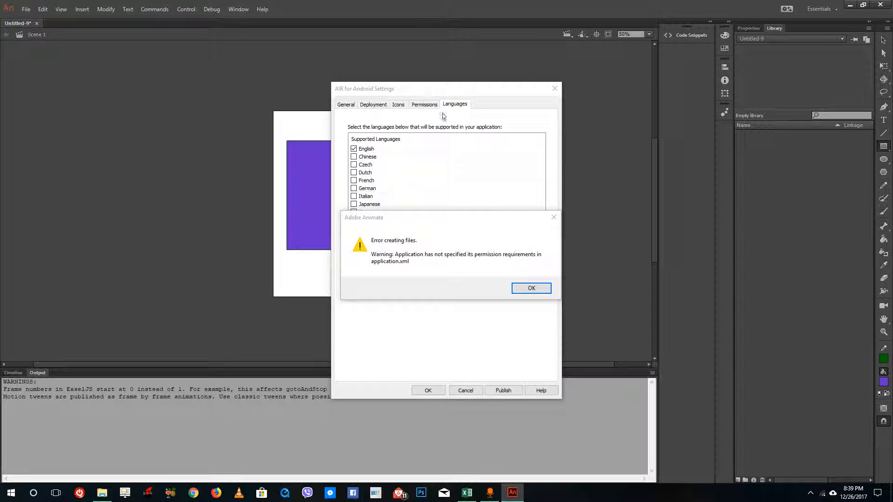
left_click(530, 287)
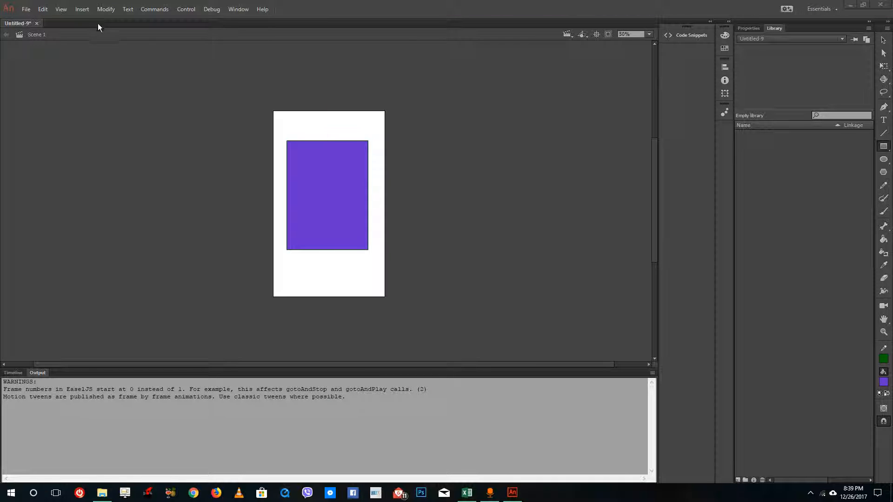
Check Publish Settings, reopen the Android settings and publish tutortube.apk to the desktop
left_click(26, 10)
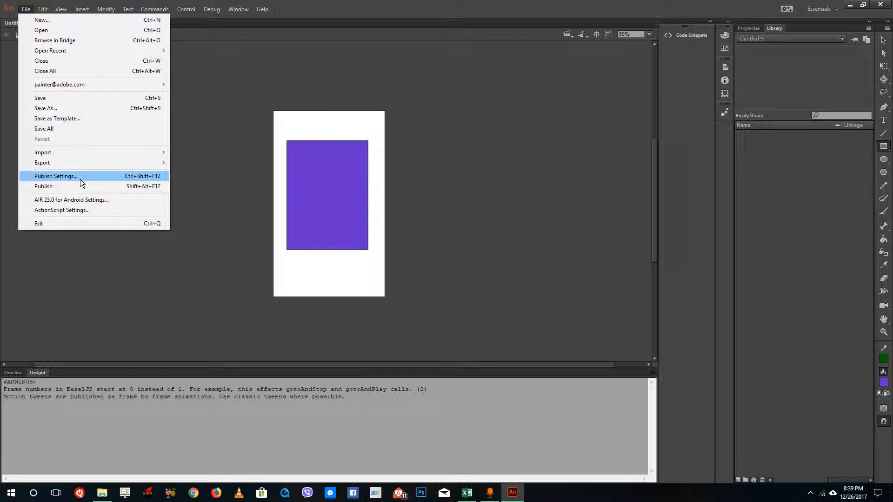
left_click(56, 176)
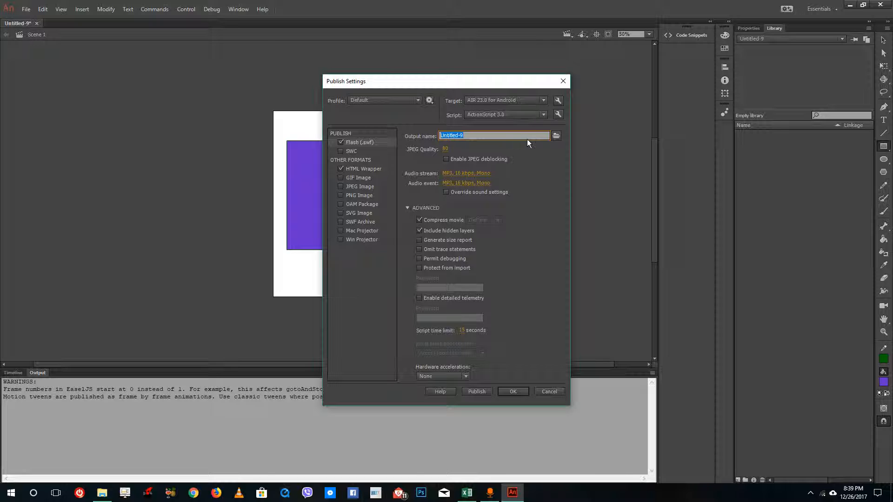
mouse_move(557, 136)
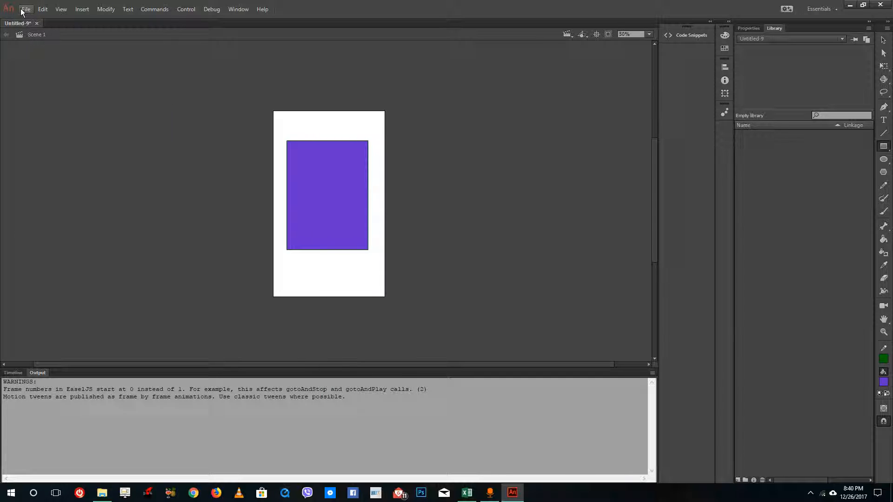
left_click(26, 9)
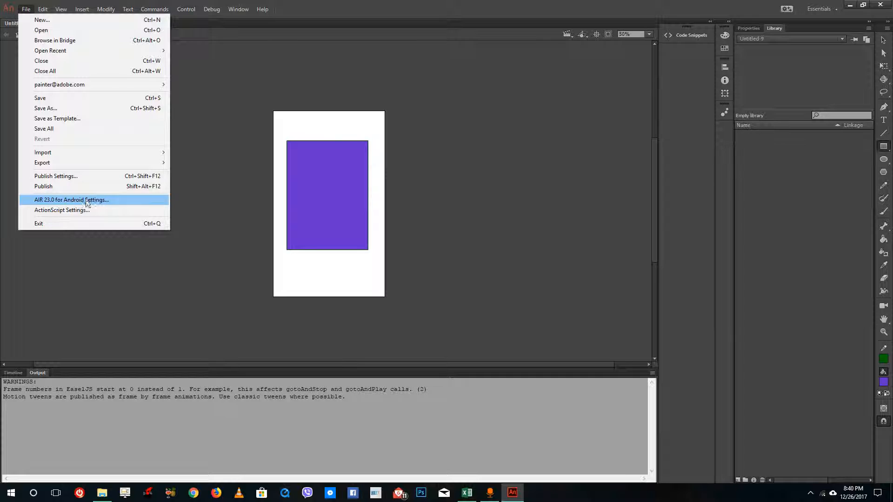
left_click(72, 200)
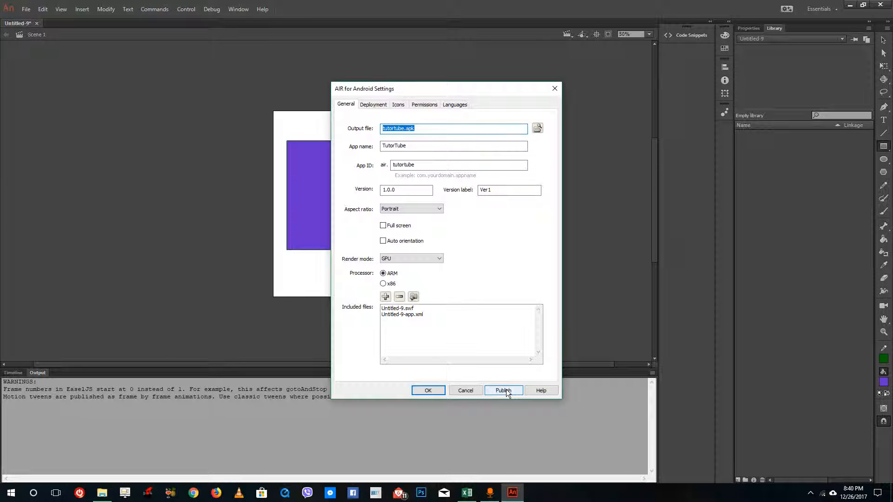
left_click(503, 389)
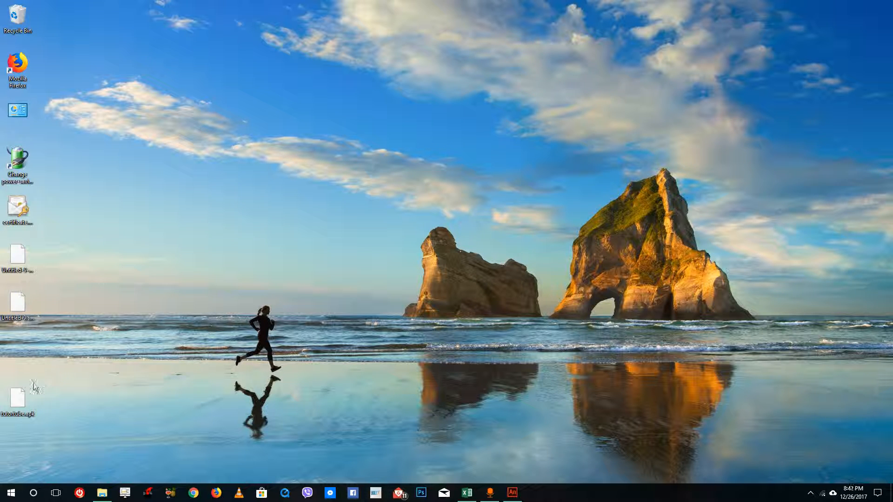
Confirm tutortube.apk on the desktop and switch back to the Untitled-9 Animate document
left_click(16, 399)
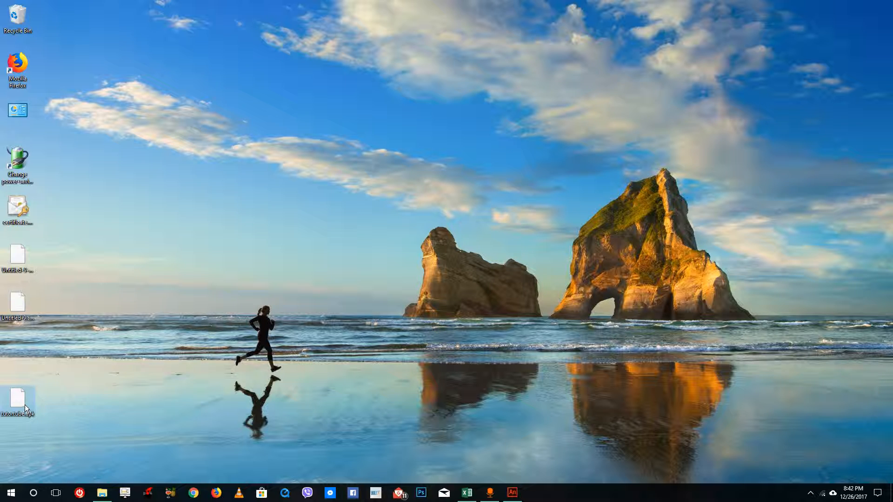
mouse_move(21, 402)
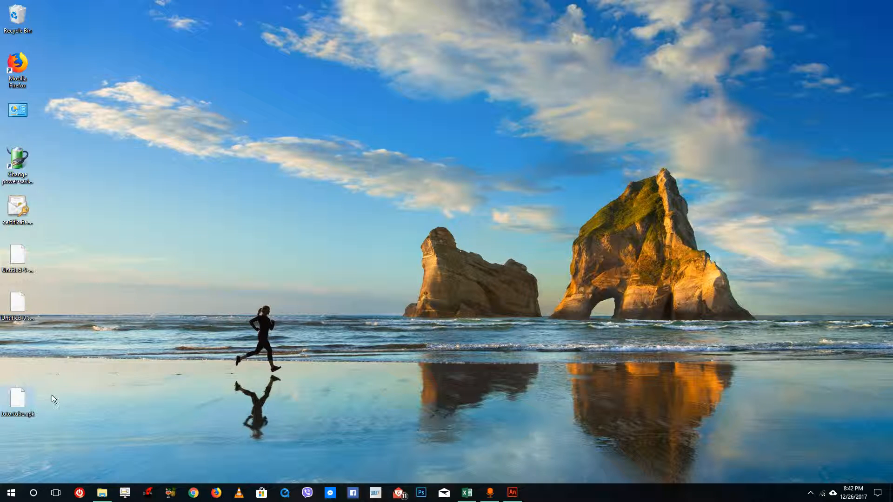
left_click(512, 494)
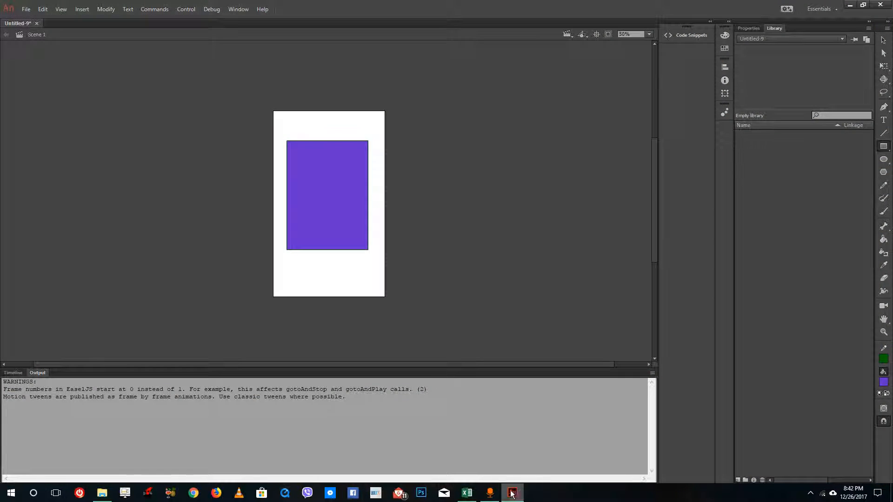